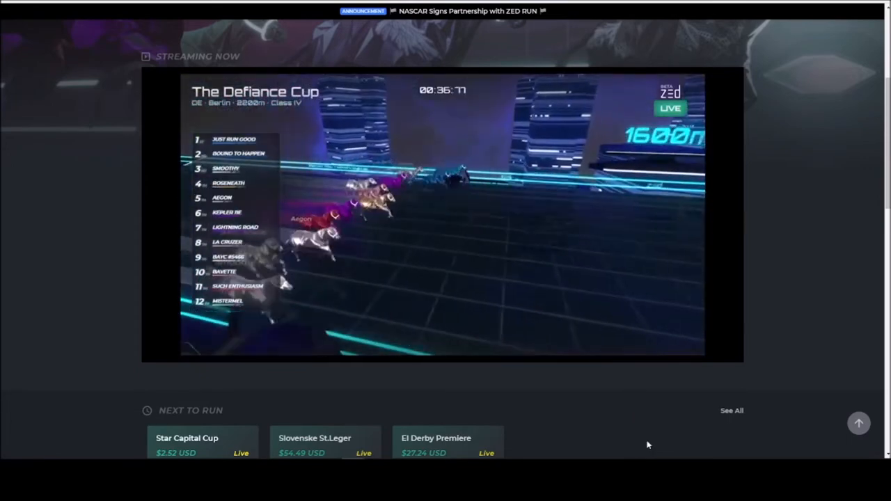
pyautogui.moveTo(843, 461)
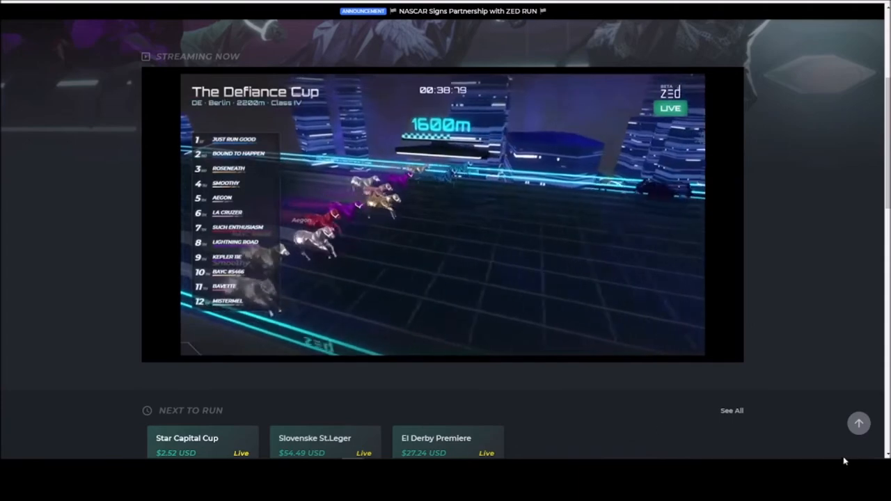